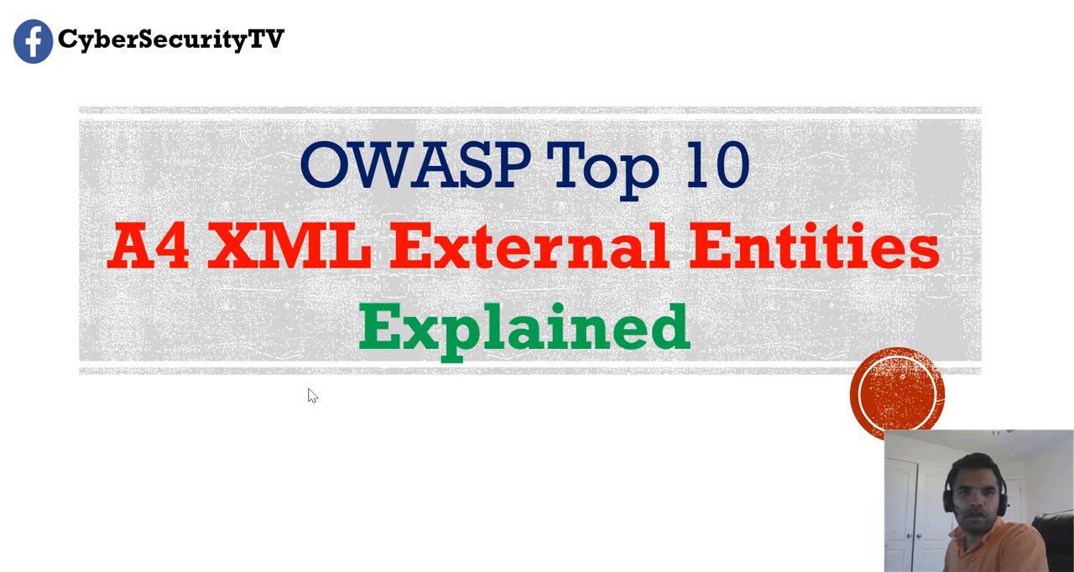
{"action": "mouse_move", "coordinate": [477, 413]}
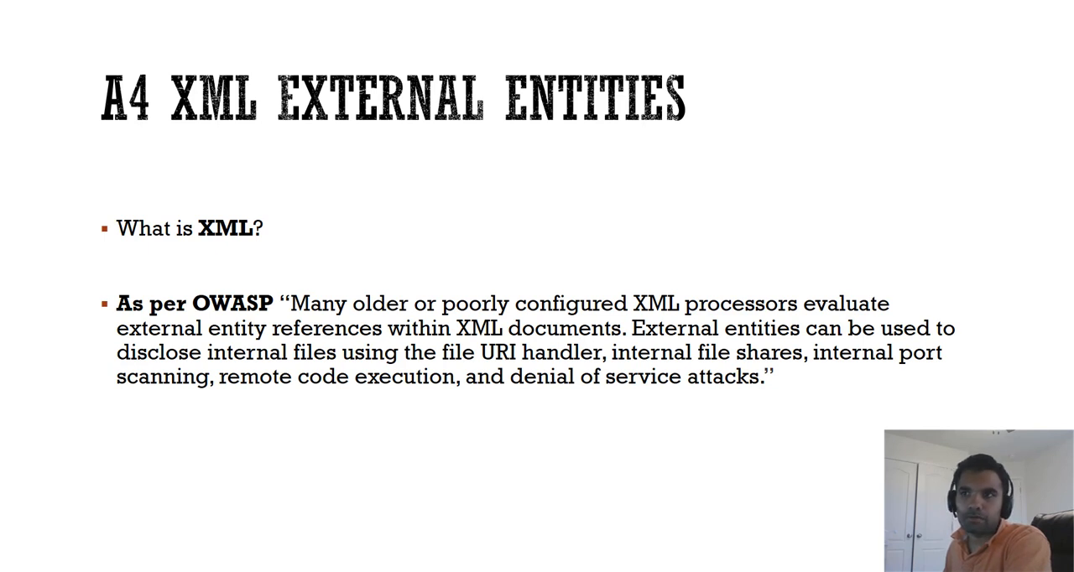
{"action": "mouse_move", "coordinate": [255, 235]}
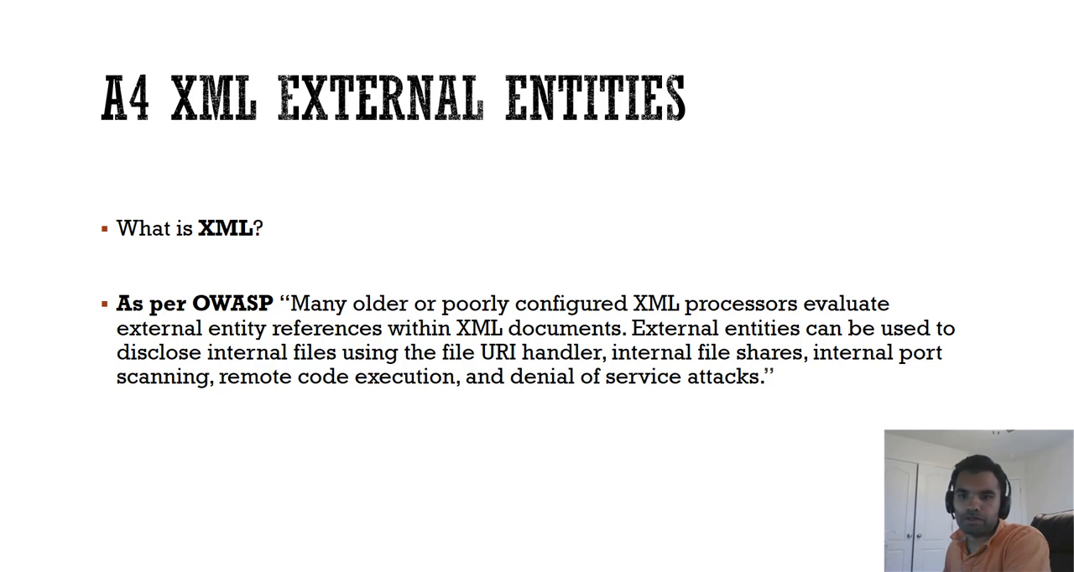
{"action": "mouse_move", "coordinate": [20, 360]}
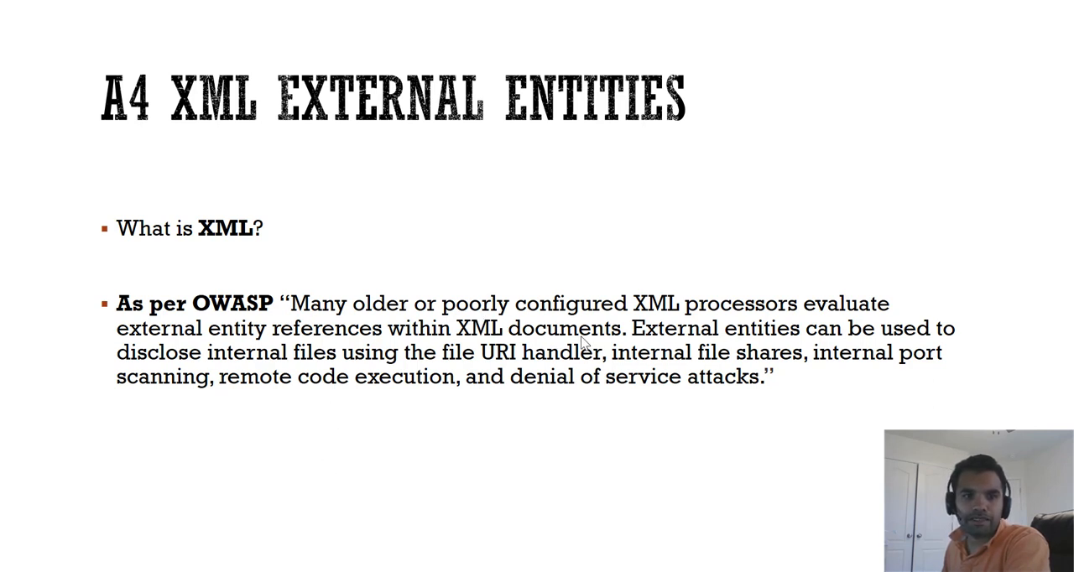
{"action": "mouse_move", "coordinate": [533, 334]}
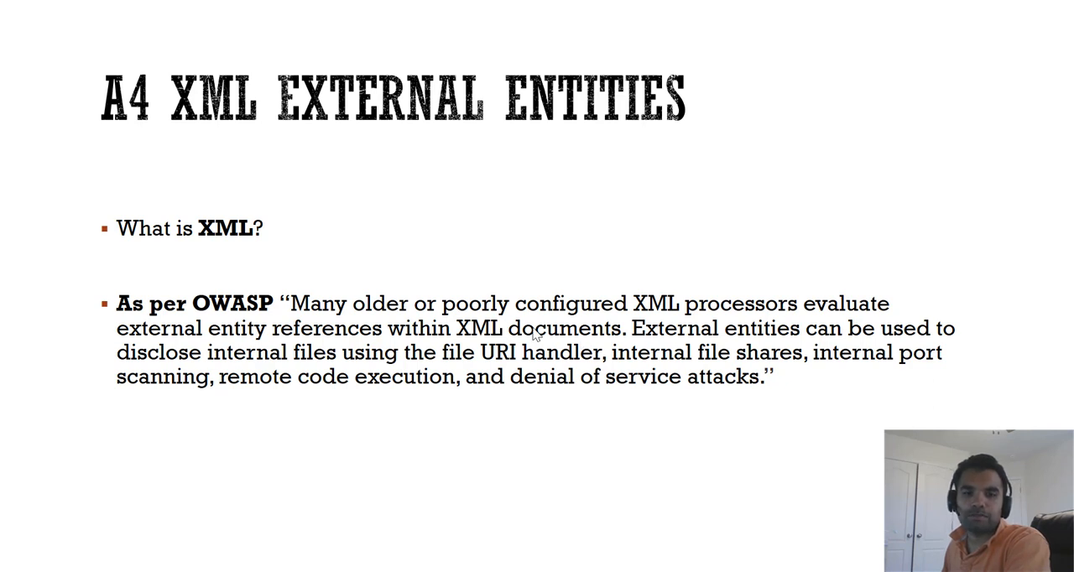
{"action": "mouse_move", "coordinate": [736, 355]}
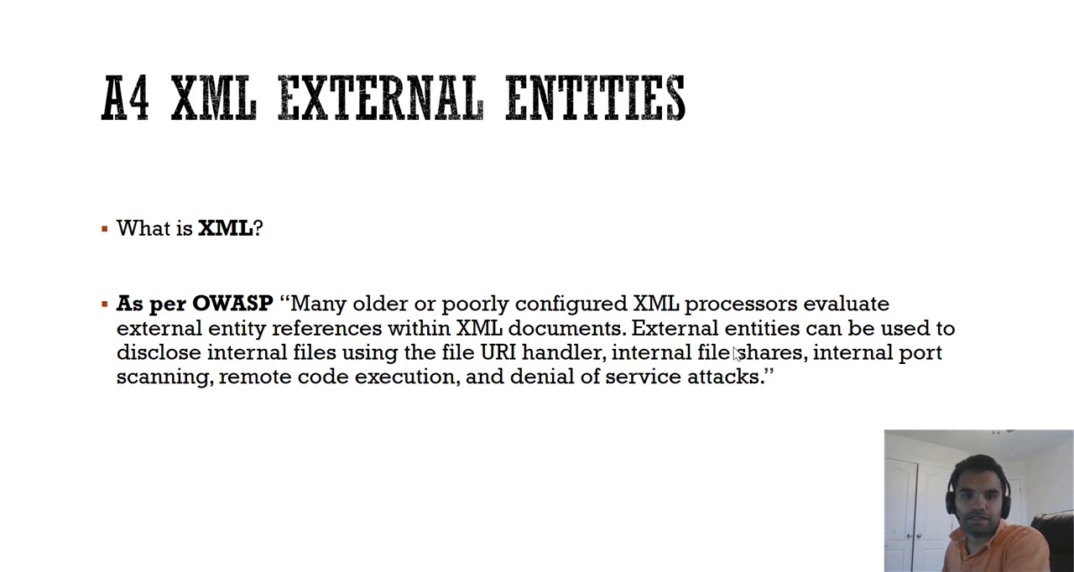
{"action": "mouse_move", "coordinate": [782, 360]}
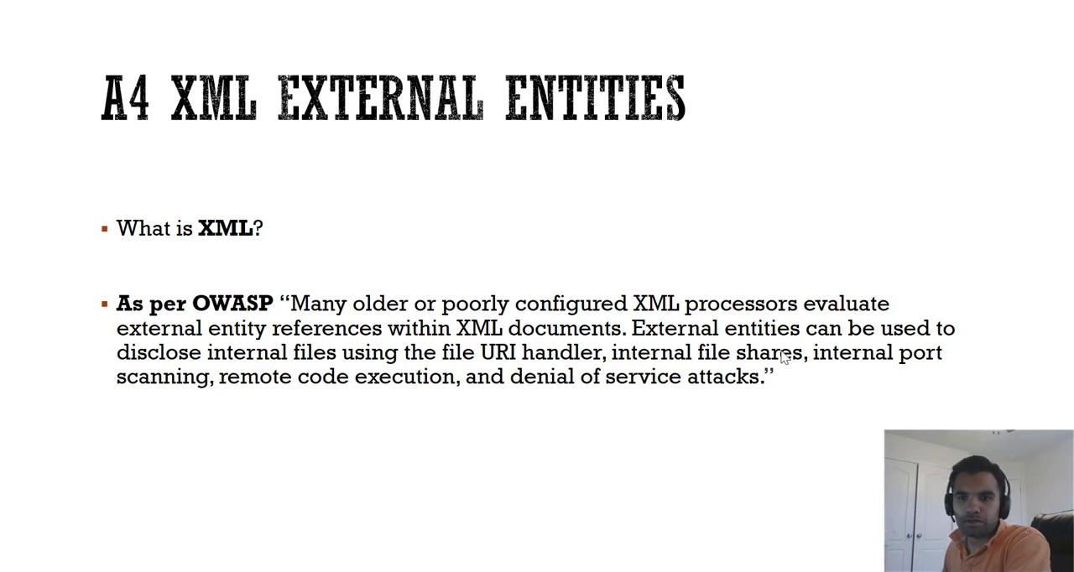
{"action": "mouse_move", "coordinate": [262, 443]}
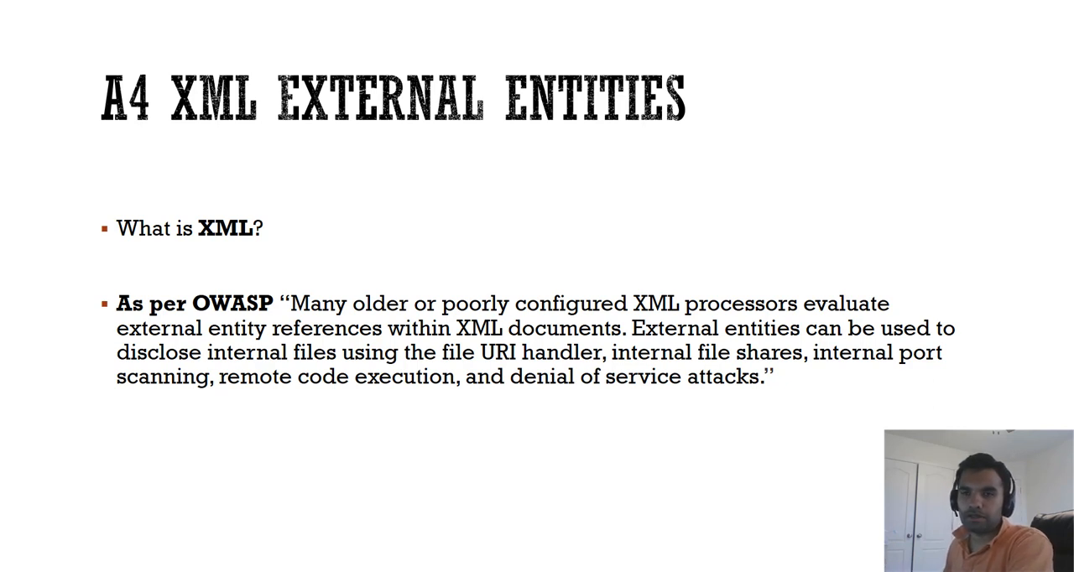
{"action": "mouse_move", "coordinate": [172, 420]}
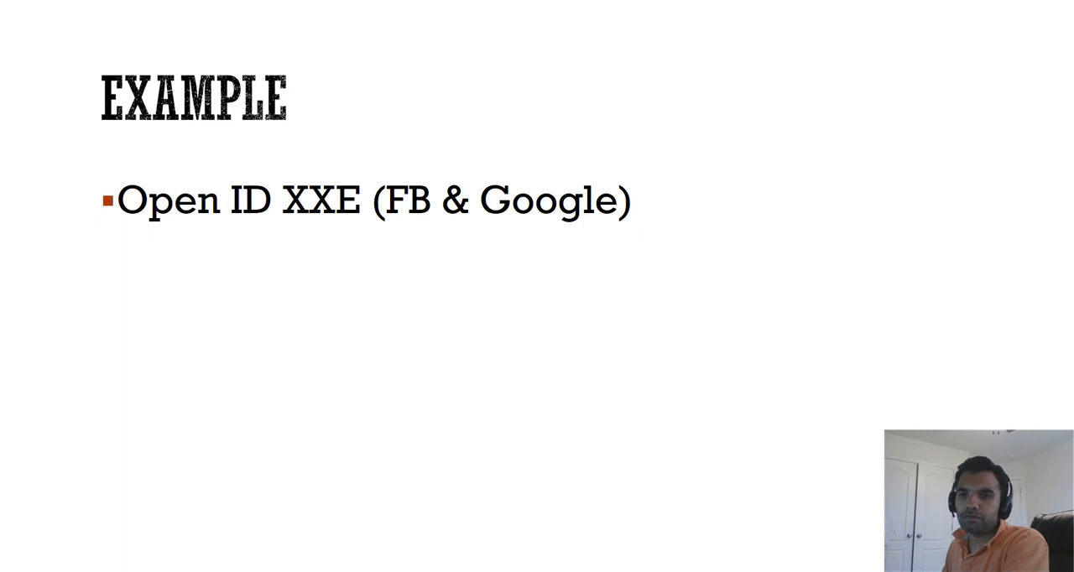
{"action": "mouse_move", "coordinate": [148, 357]}
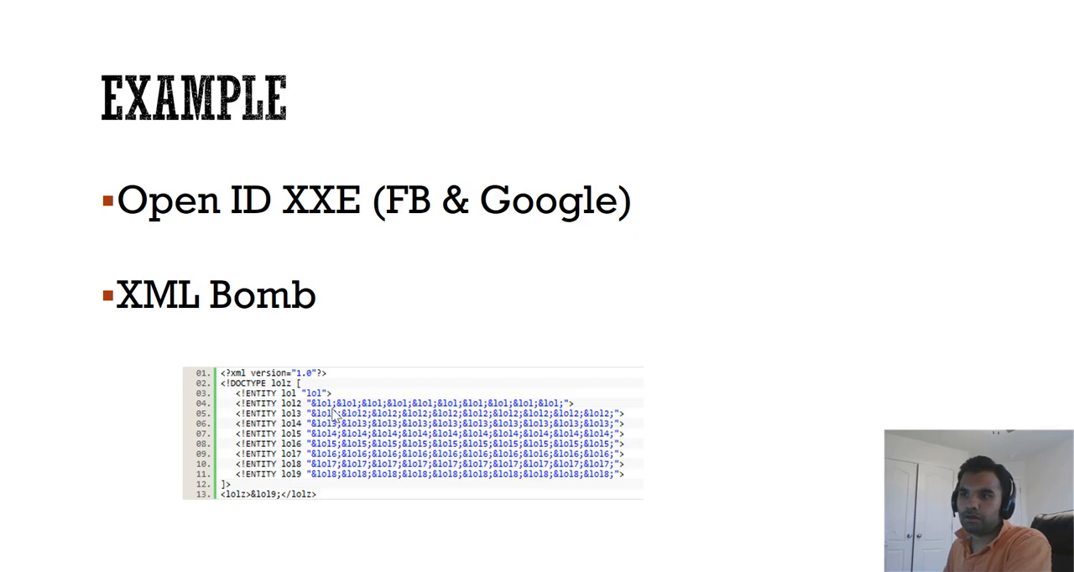
{"action": "mouse_move", "coordinate": [420, 412]}
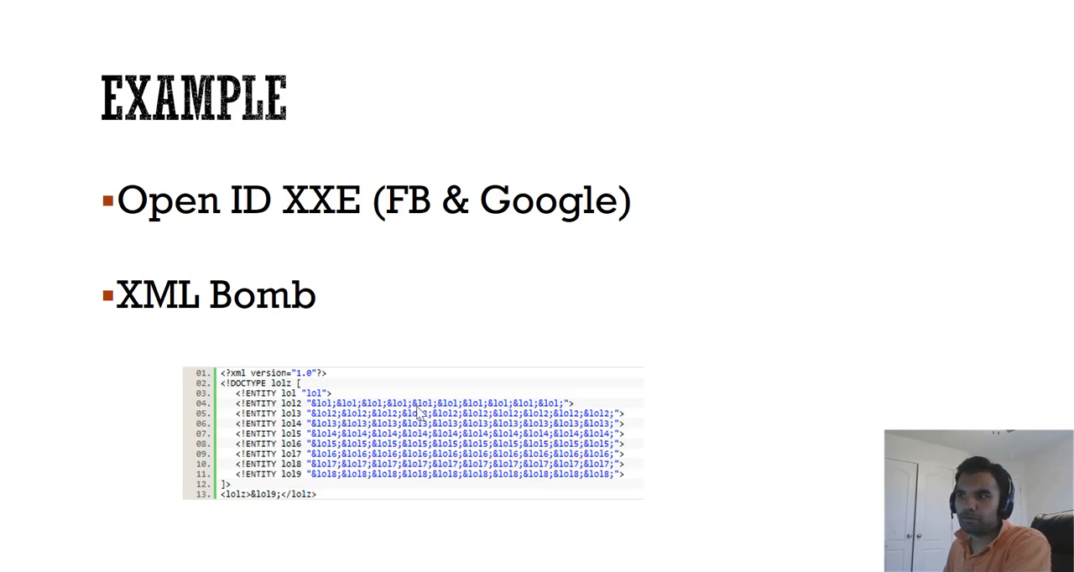
{"action": "mouse_move", "coordinate": [495, 411]}
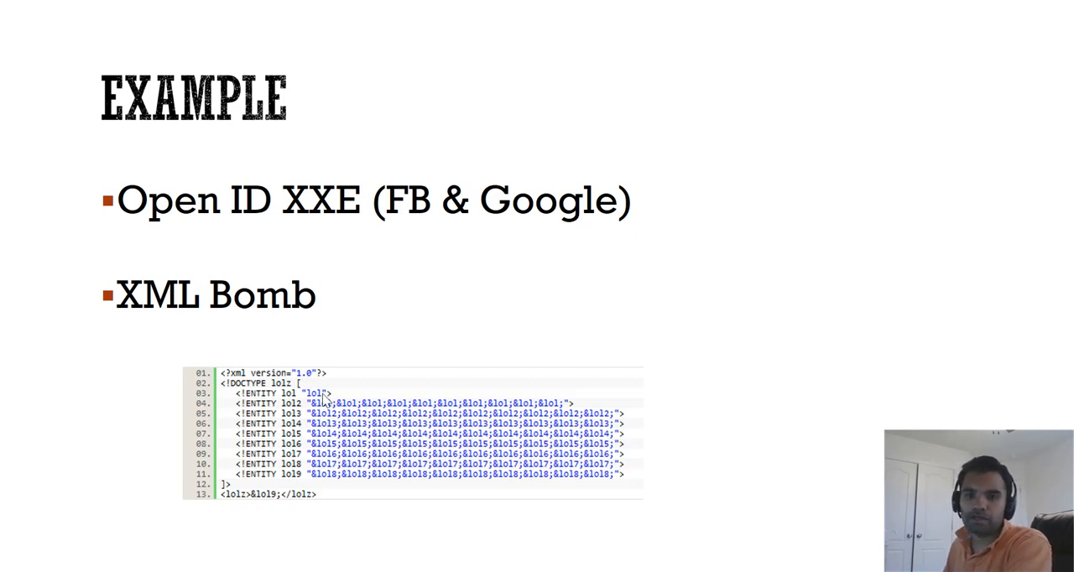
{"action": "mouse_move", "coordinate": [313, 357]}
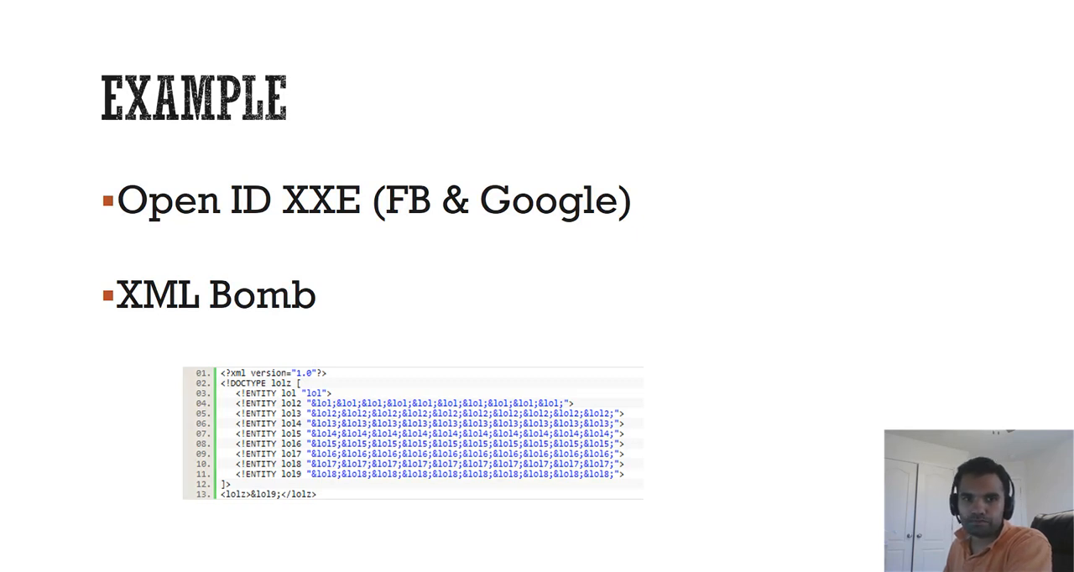
Advance to the Prevention slide revealing its first point, Disable XXE Processing.
{"action": "key", "text": "Right"}
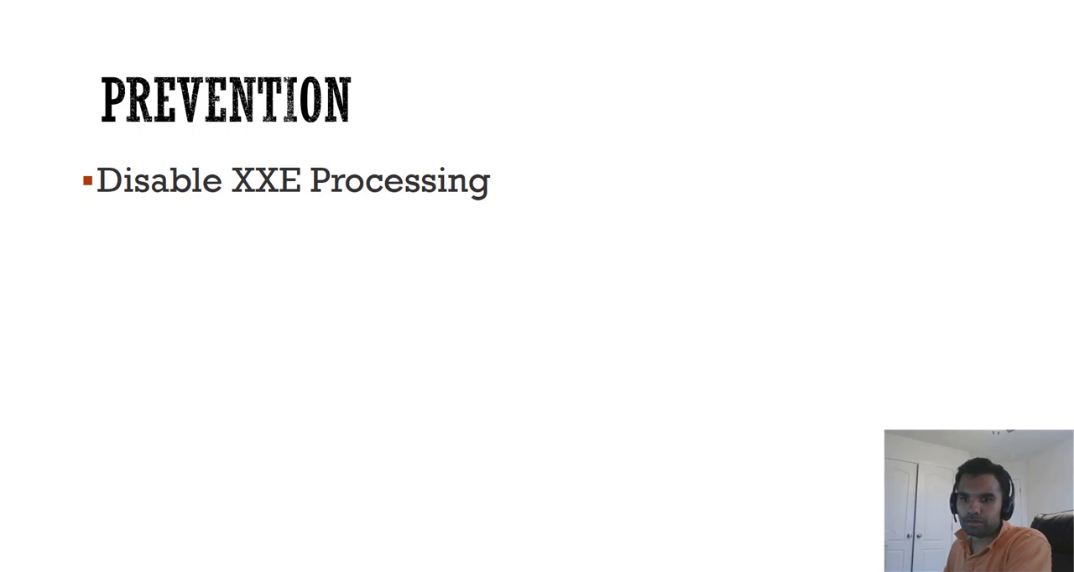
{"action": "mouse_move", "coordinate": [425, 278]}
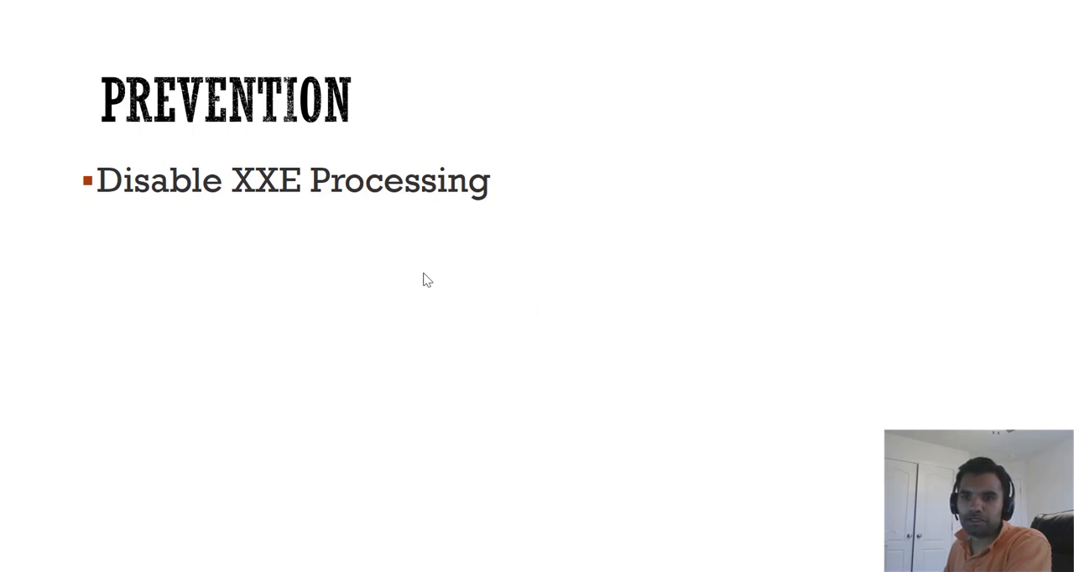
{"action": "mouse_move", "coordinate": [334, 245]}
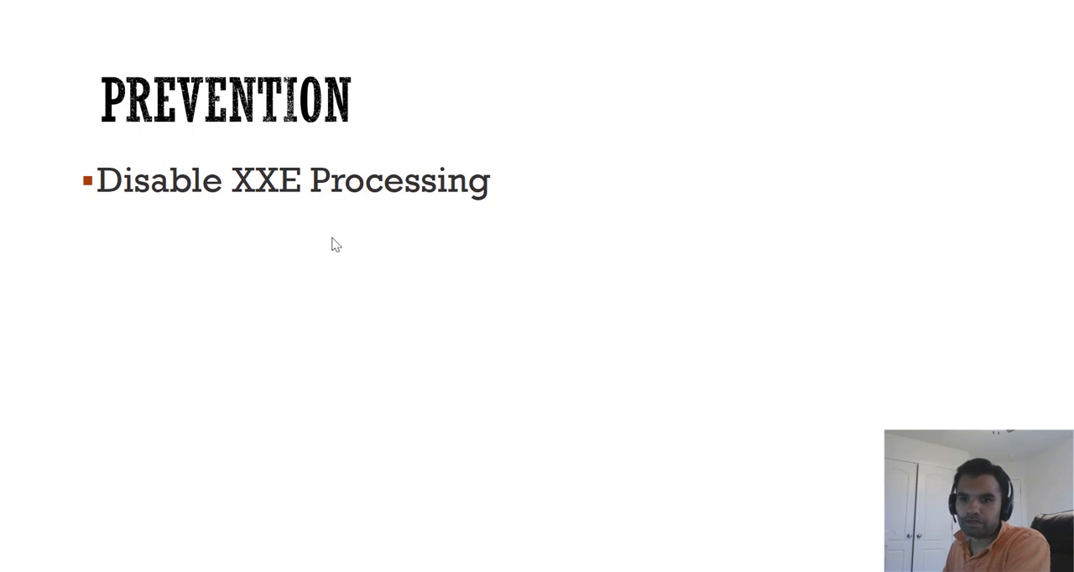
{"action": "mouse_move", "coordinate": [295, 233]}
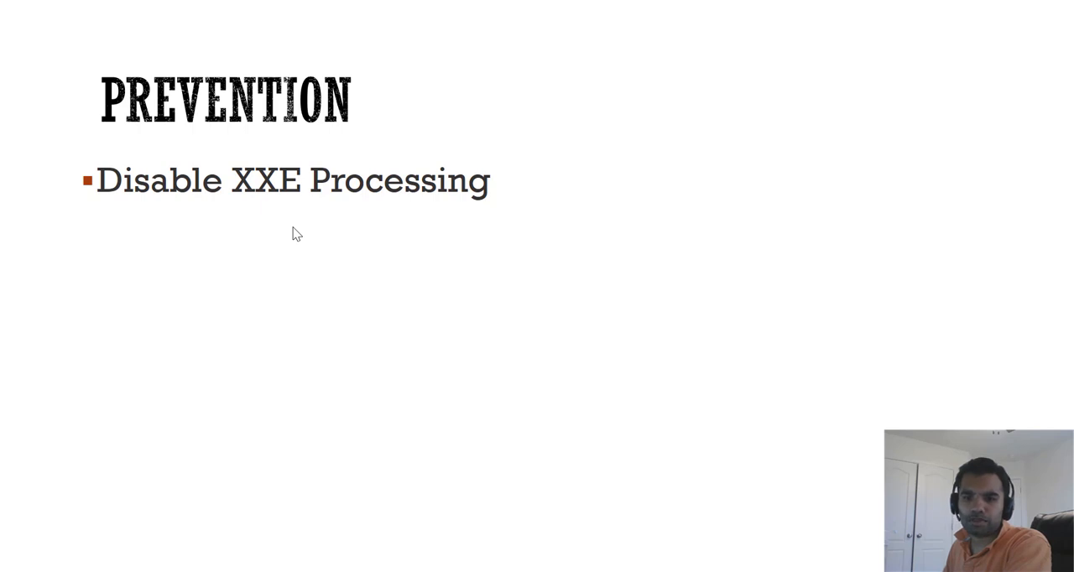
{"action": "mouse_move", "coordinate": [284, 242]}
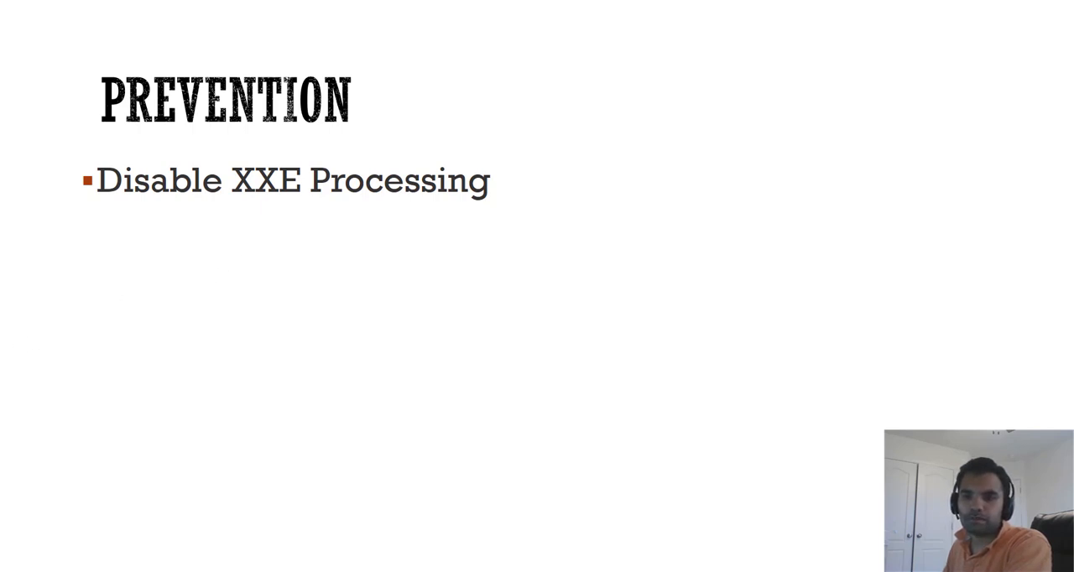
{"action": "mouse_move", "coordinate": [326, 319]}
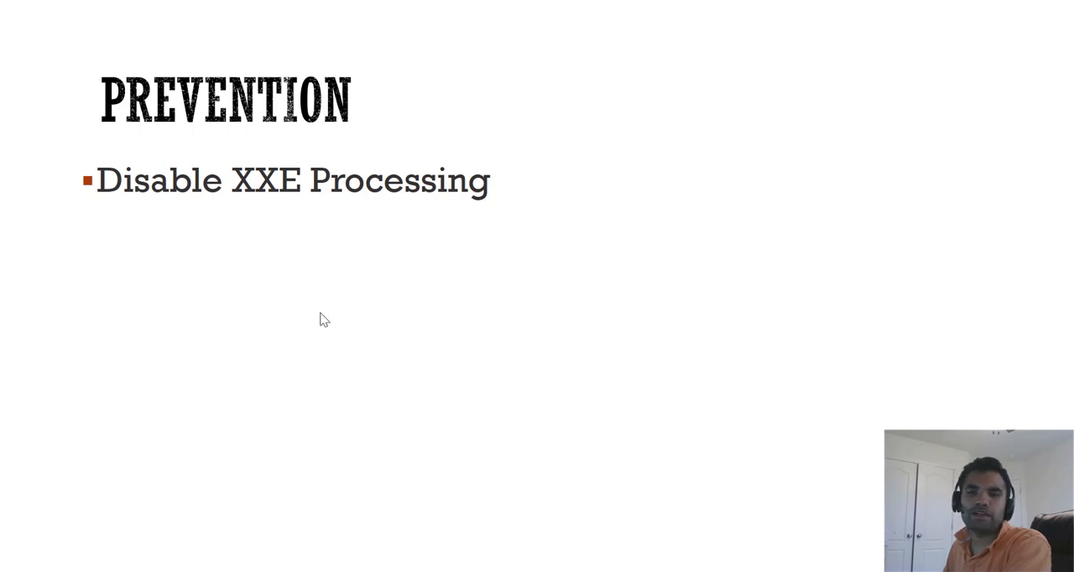
{"action": "mouse_move", "coordinate": [377, 168]}
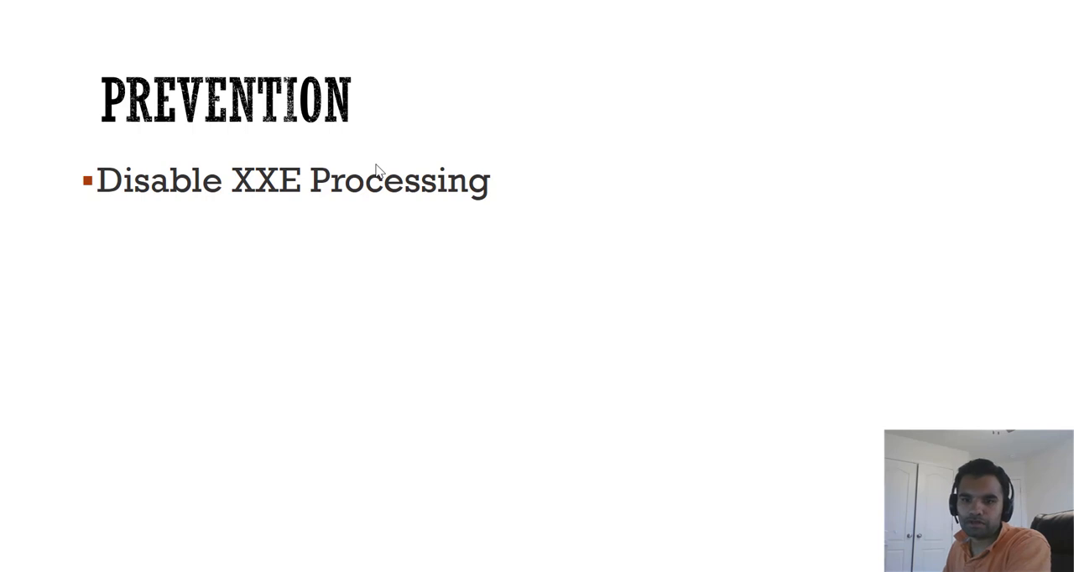
{"action": "mouse_move", "coordinate": [279, 324]}
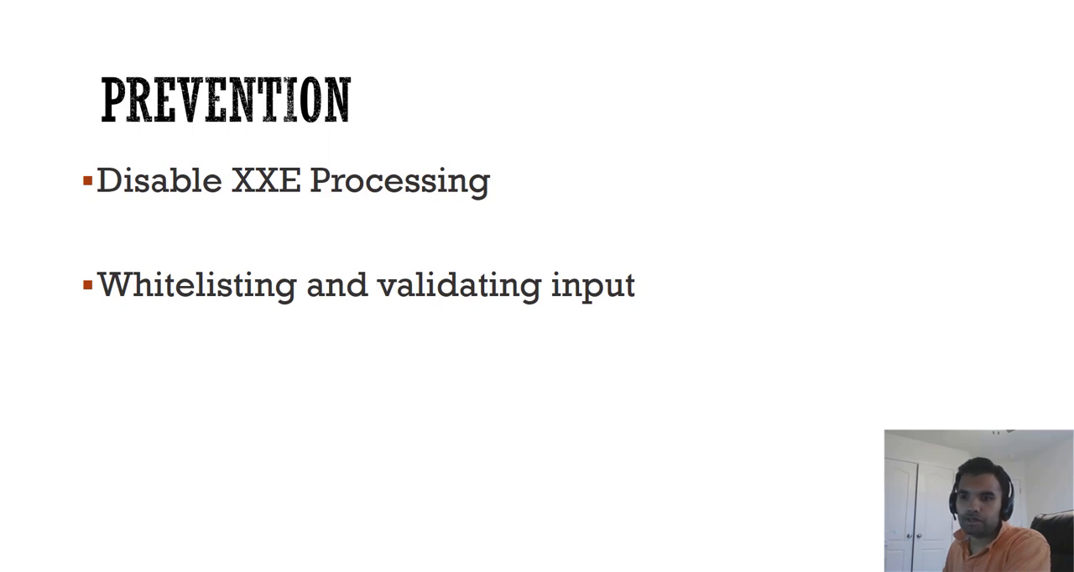
{"action": "mouse_move", "coordinate": [210, 419]}
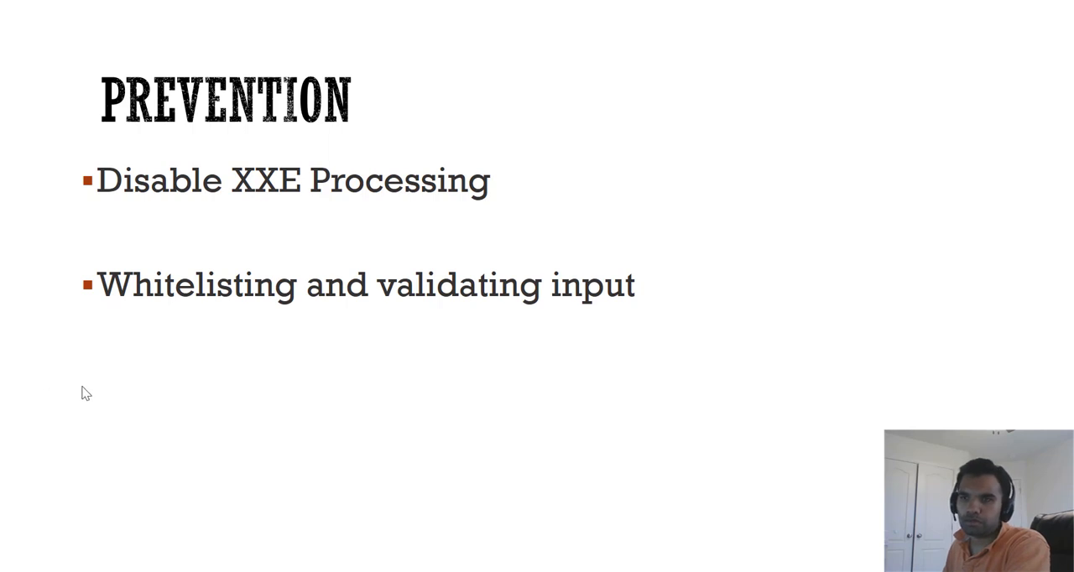
{"action": "mouse_move", "coordinate": [264, 386]}
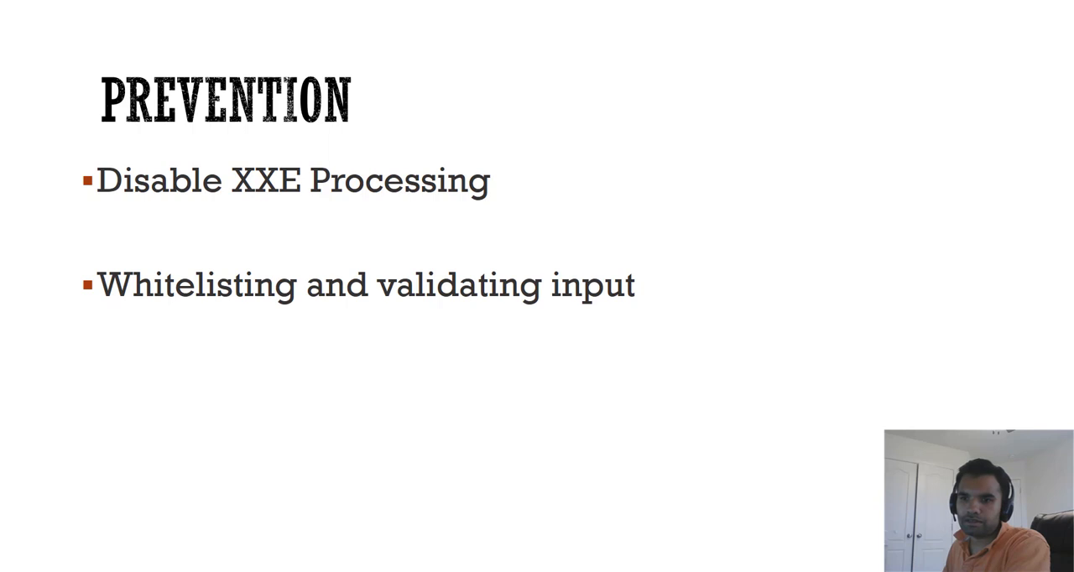
{"action": "mouse_move", "coordinate": [478, 344]}
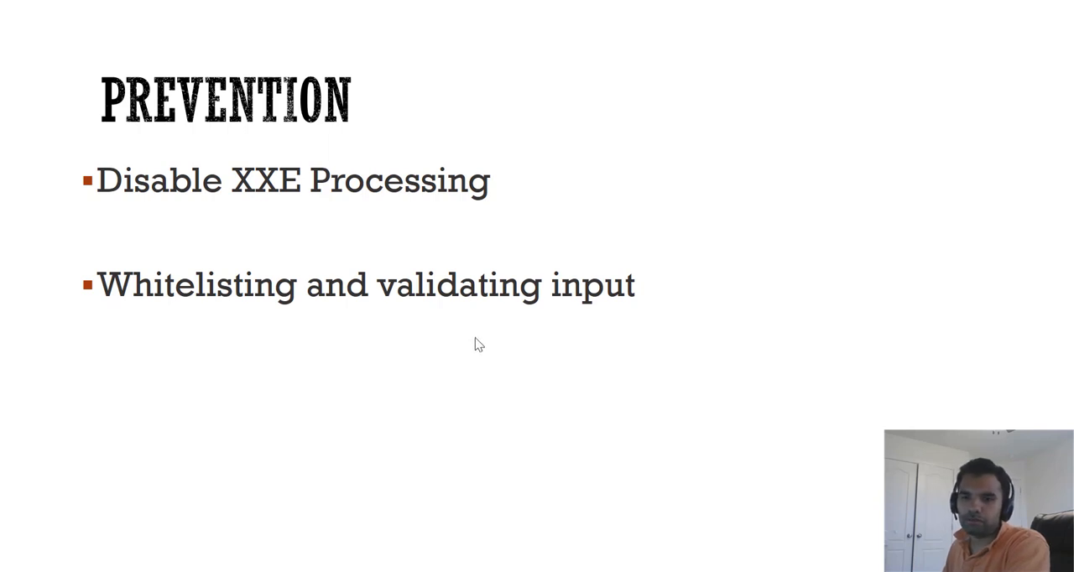
{"action": "mouse_move", "coordinate": [301, 337]}
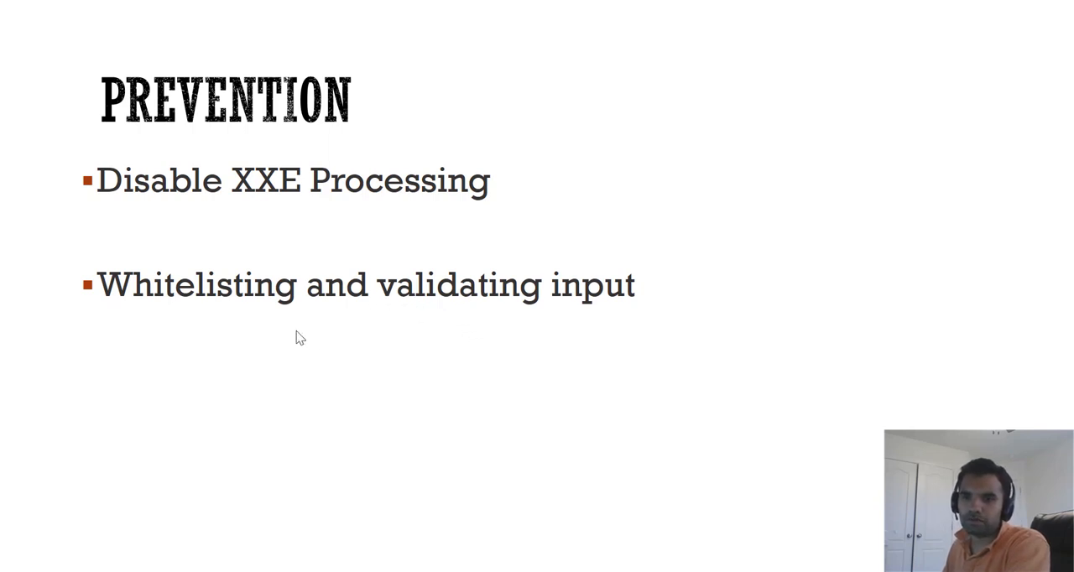
{"action": "mouse_move", "coordinate": [348, 397]}
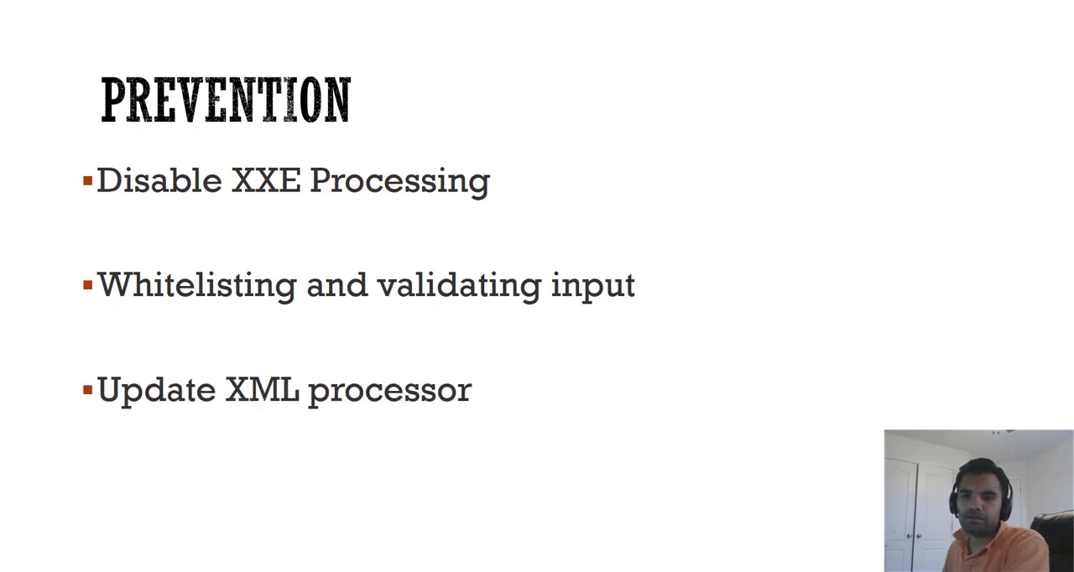
{"action": "mouse_move", "coordinate": [306, 342]}
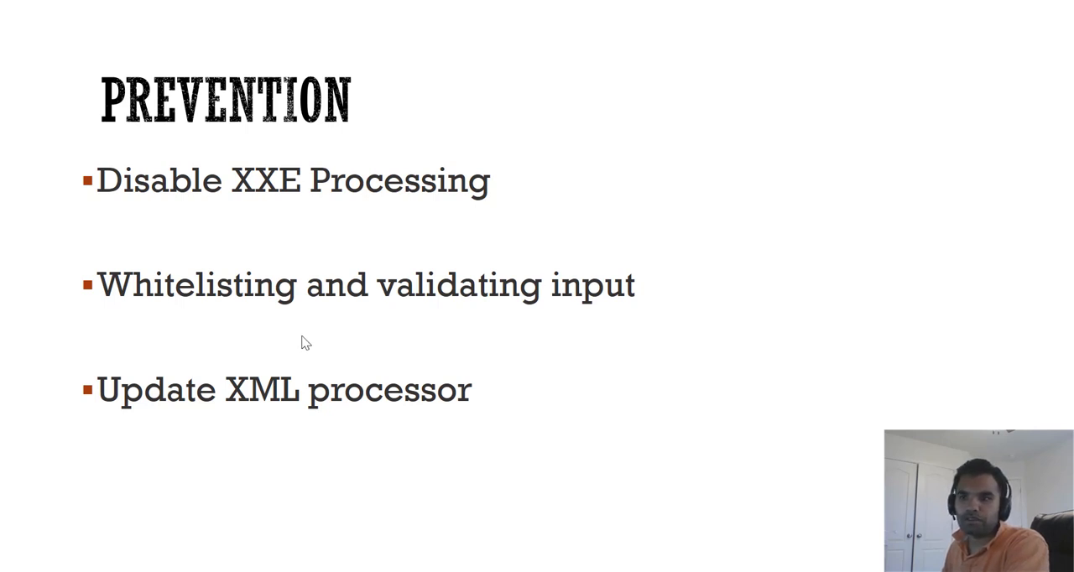
{"action": "mouse_move", "coordinate": [470, 363]}
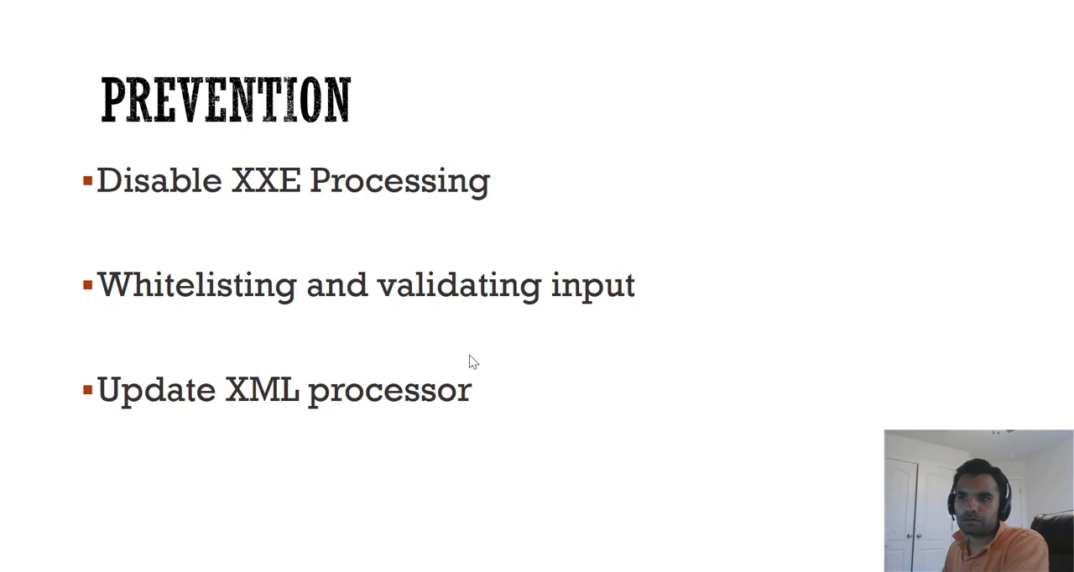
{"action": "mouse_move", "coordinate": [208, 363]}
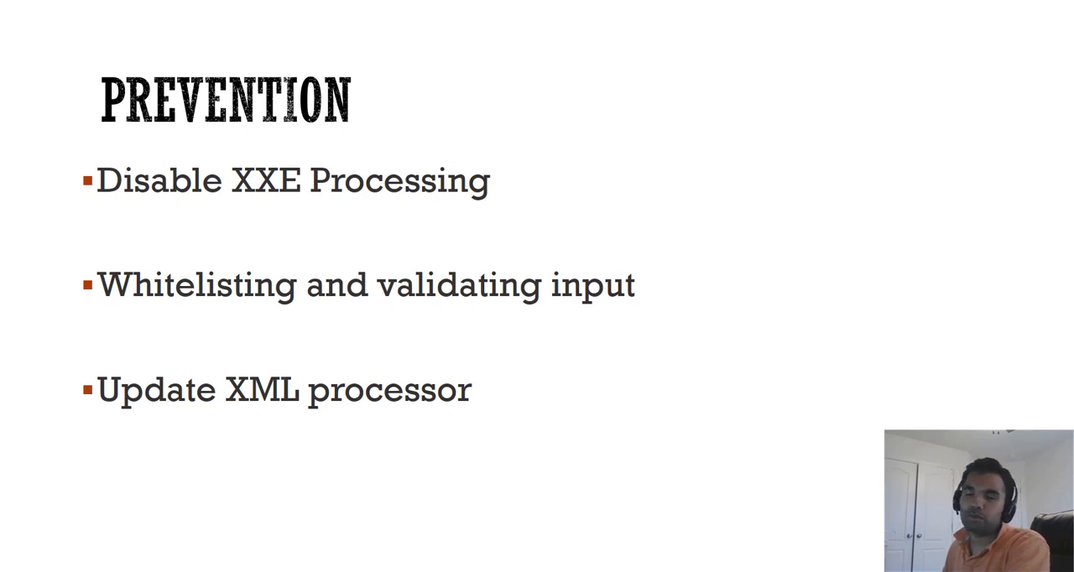
{"action": "mouse_move", "coordinate": [306, 437]}
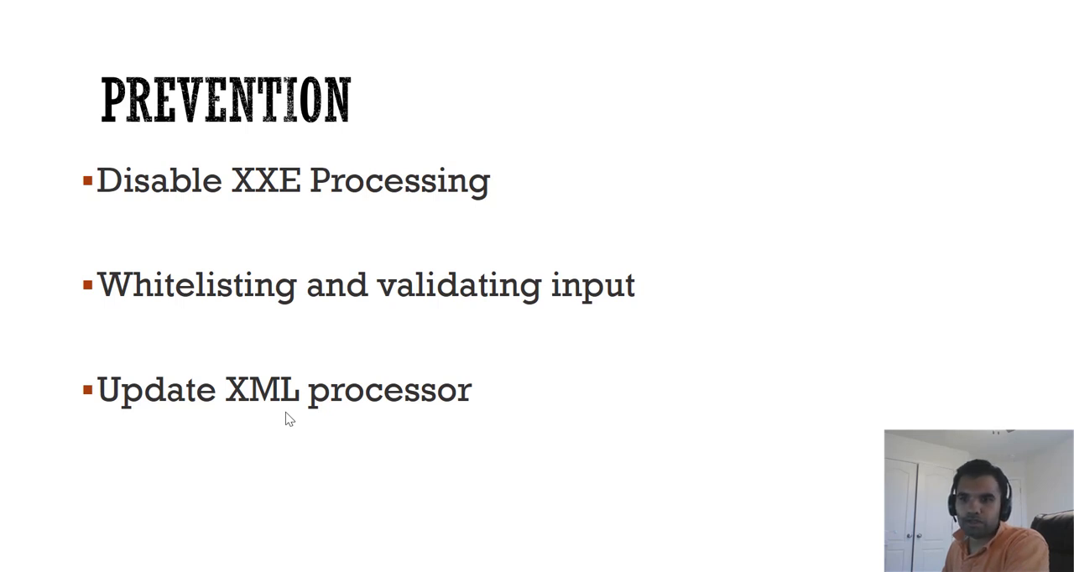
{"action": "mouse_move", "coordinate": [282, 422]}
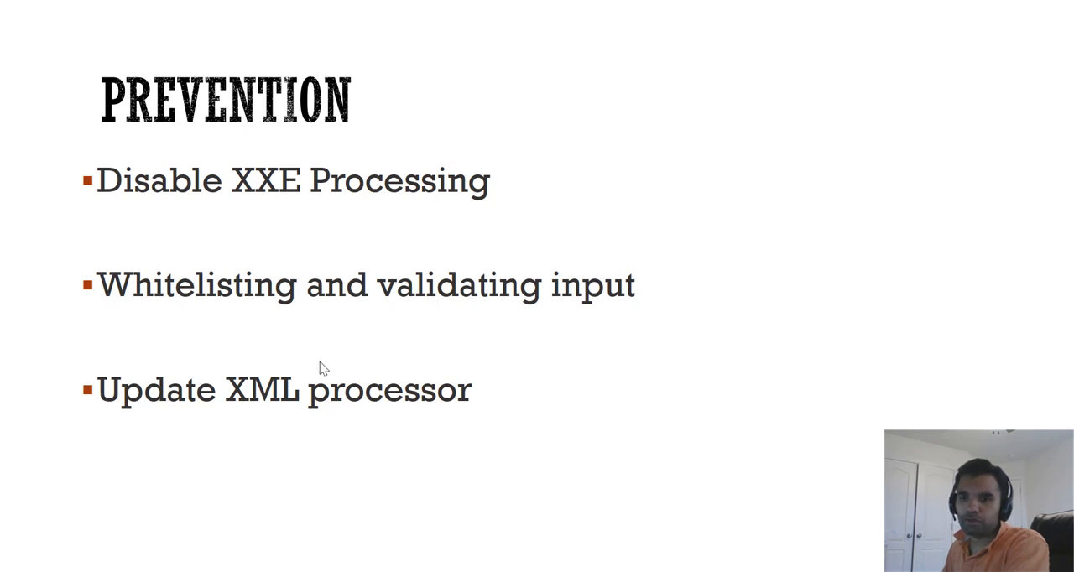
{"action": "mouse_move", "coordinate": [490, 320]}
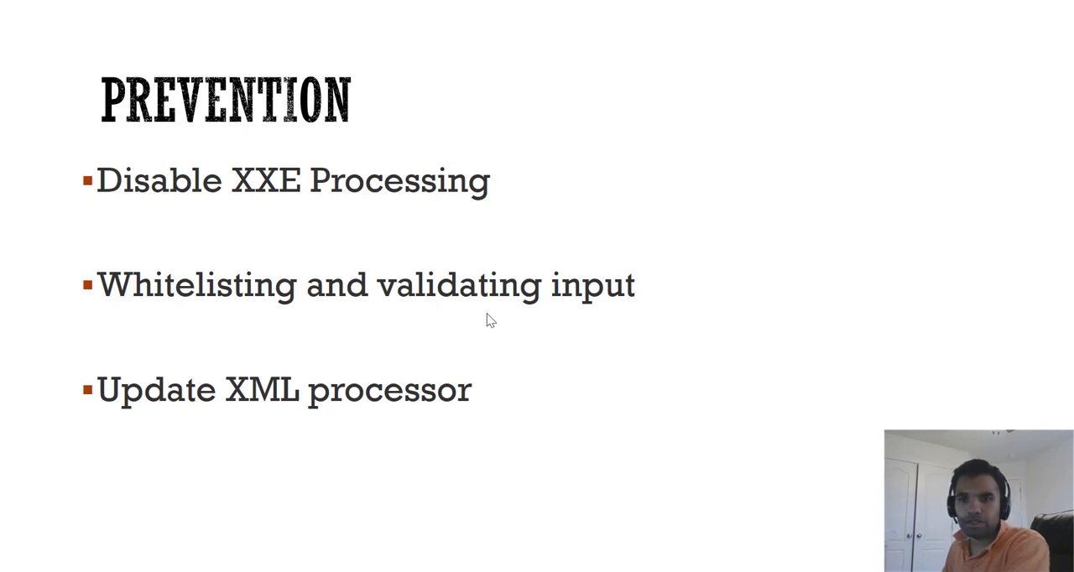
{"action": "mouse_move", "coordinate": [434, 406]}
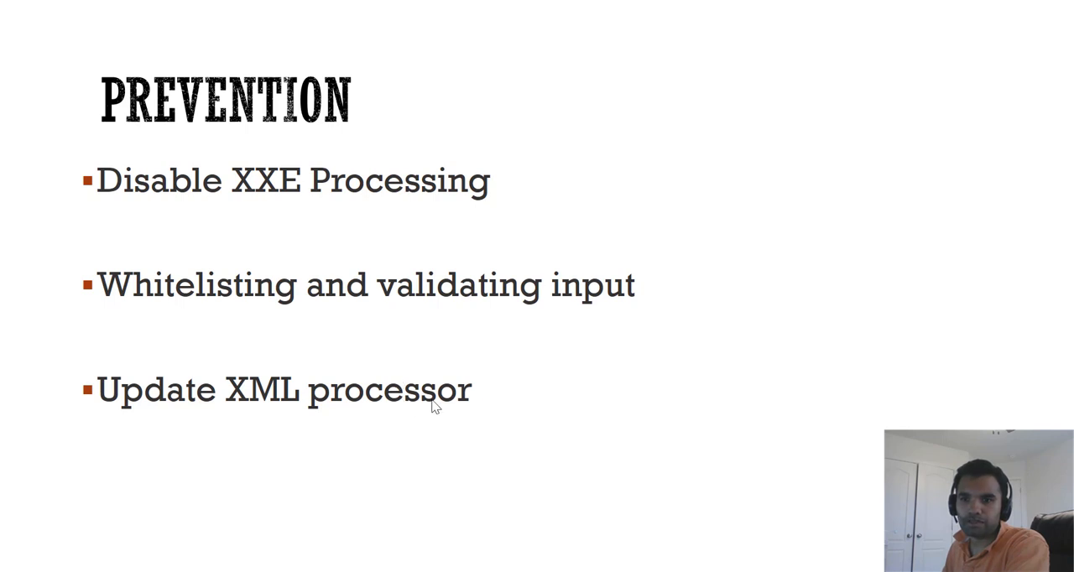
{"action": "mouse_move", "coordinate": [483, 386]}
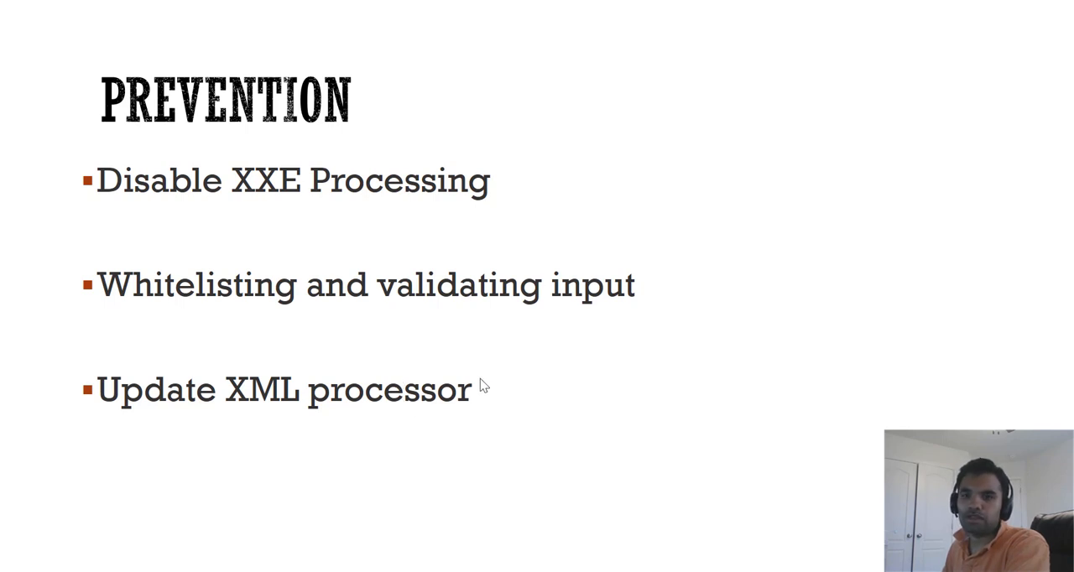
{"action": "mouse_move", "coordinate": [468, 429]}
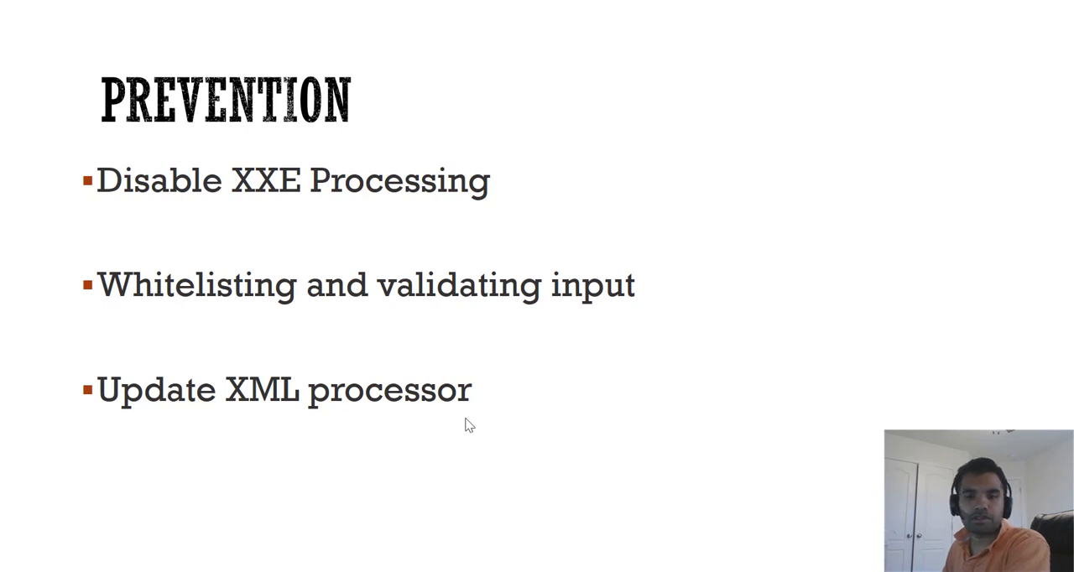
{"action": "mouse_move", "coordinate": [497, 381]}
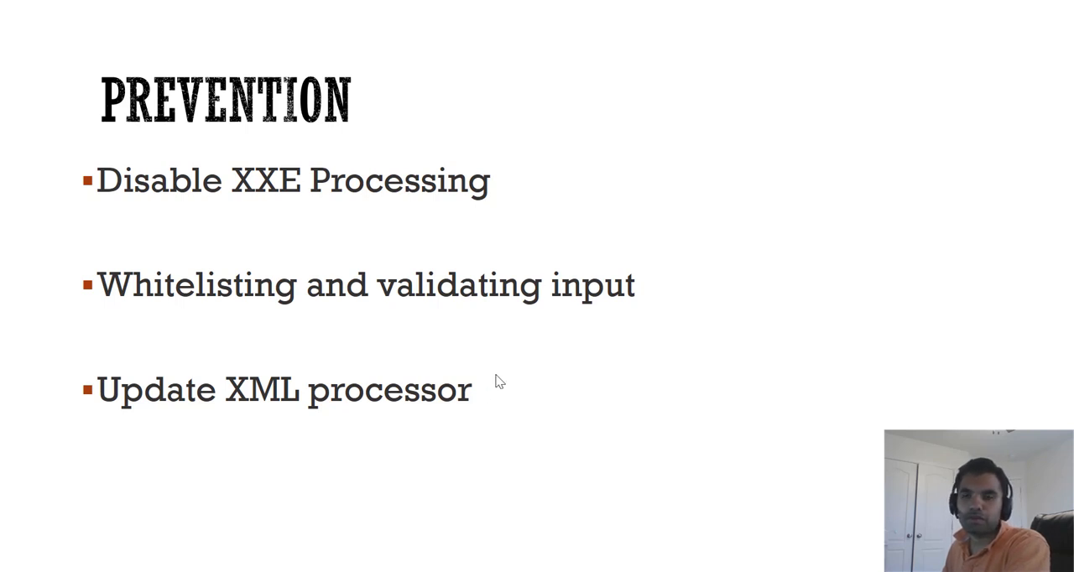
{"action": "mouse_move", "coordinate": [376, 446]}
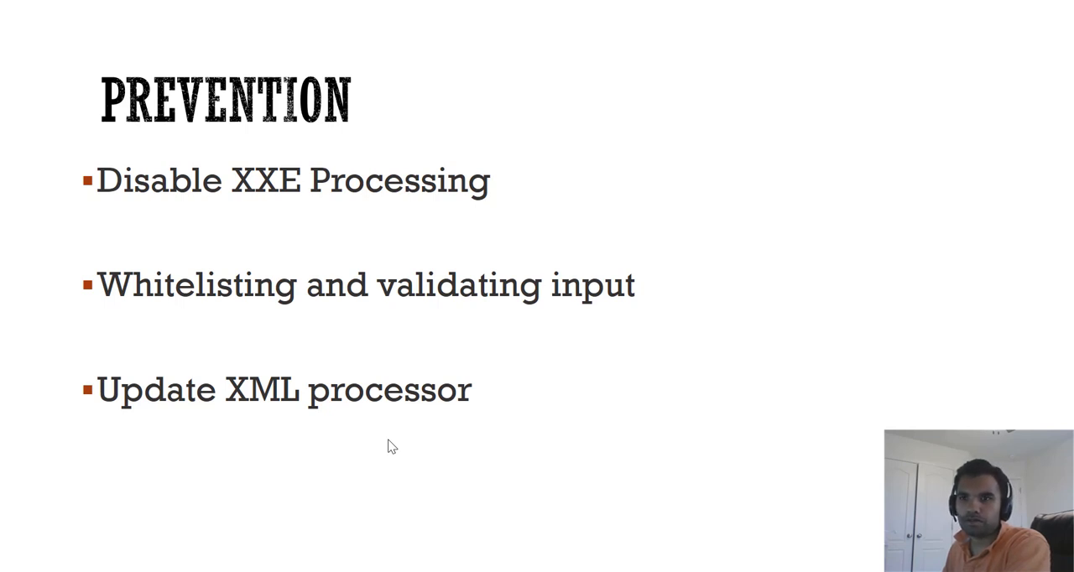
{"action": "mouse_move", "coordinate": [374, 437]}
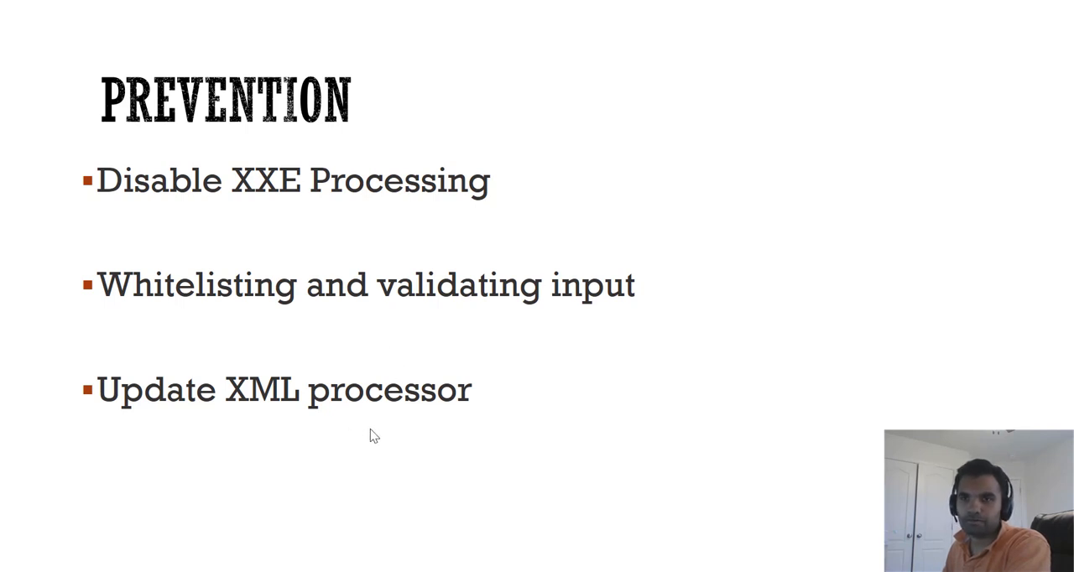
Advance to the closing Thank You slide with the YouTube subscribe illustration.
{"action": "key", "text": "Right"}
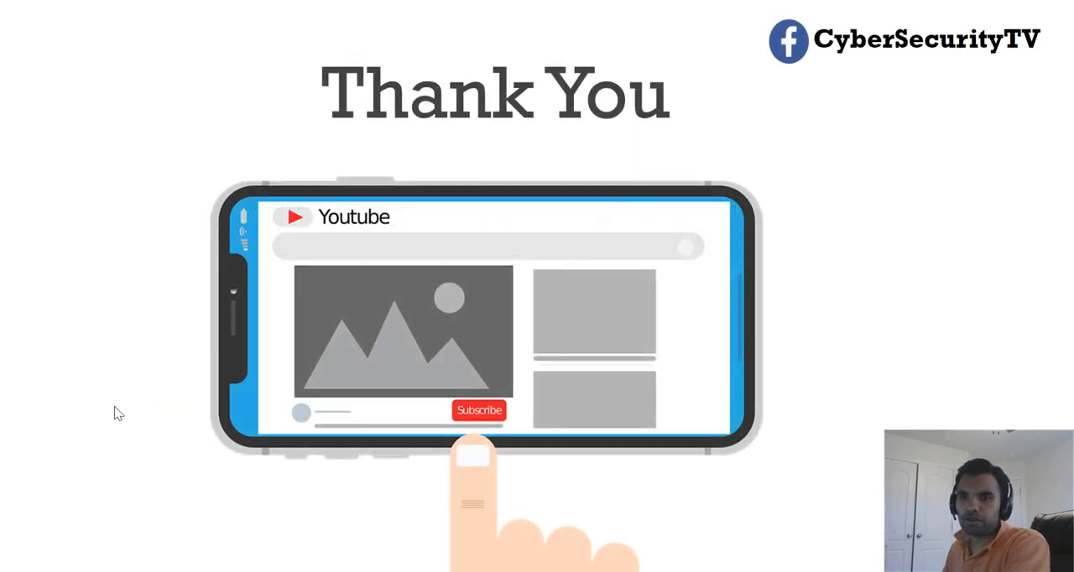
{"action": "mouse_move", "coordinate": [47, 393]}
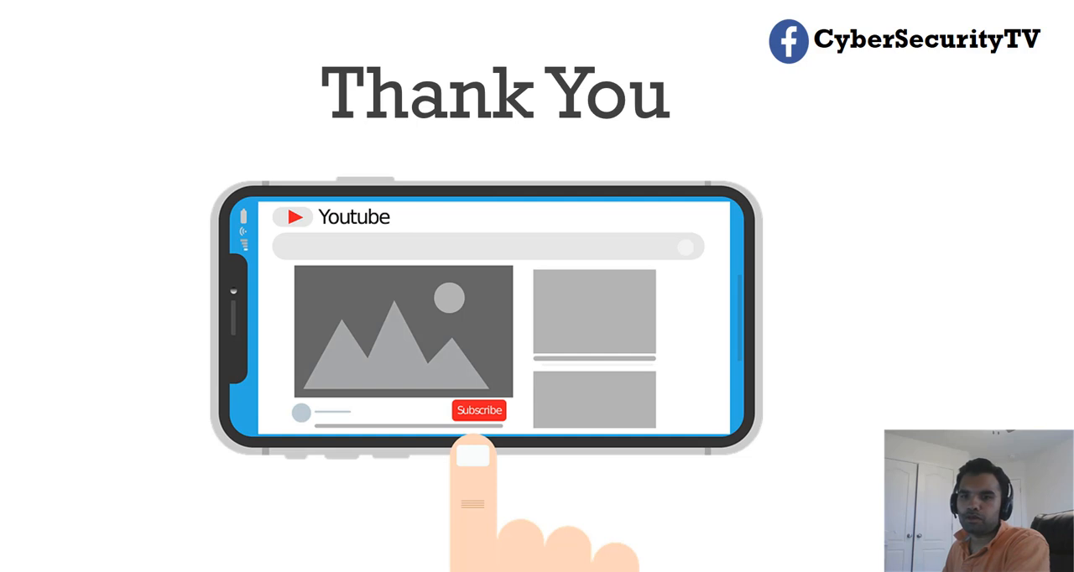
{"action": "mouse_move", "coordinate": [131, 345]}
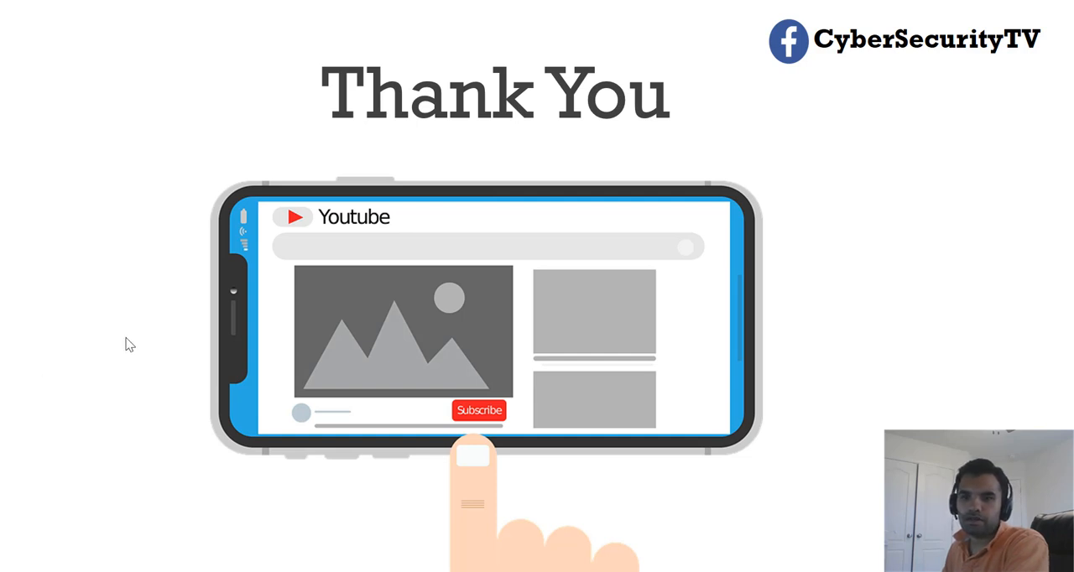
{"action": "mouse_move", "coordinate": [372, 419]}
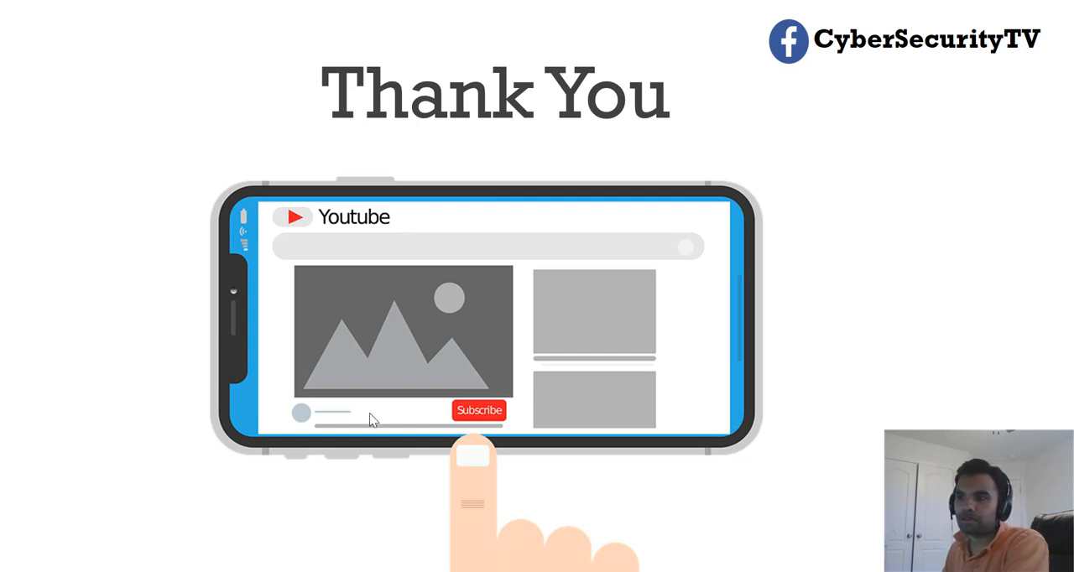